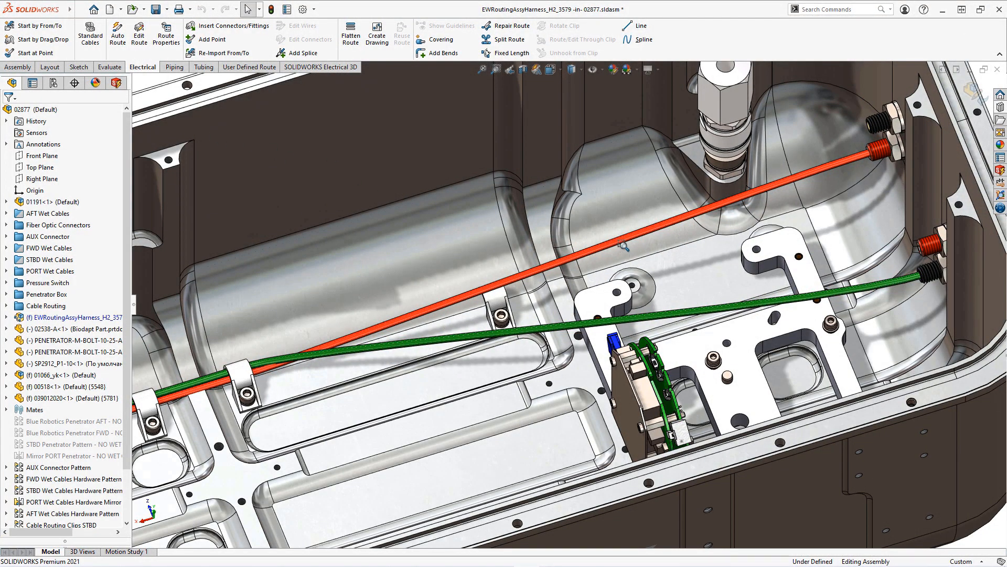
- Route the red and green wires through the floor clip via its axis and splines 37/38
click(626, 243)
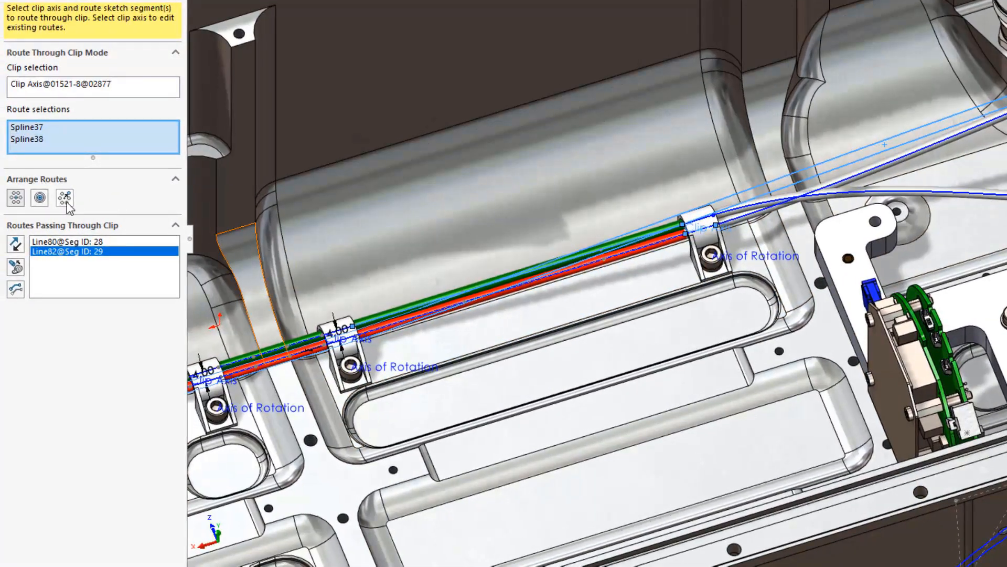
- Offset and arrange the two wires in the clip, then accept and exit route editing
click(64, 197)
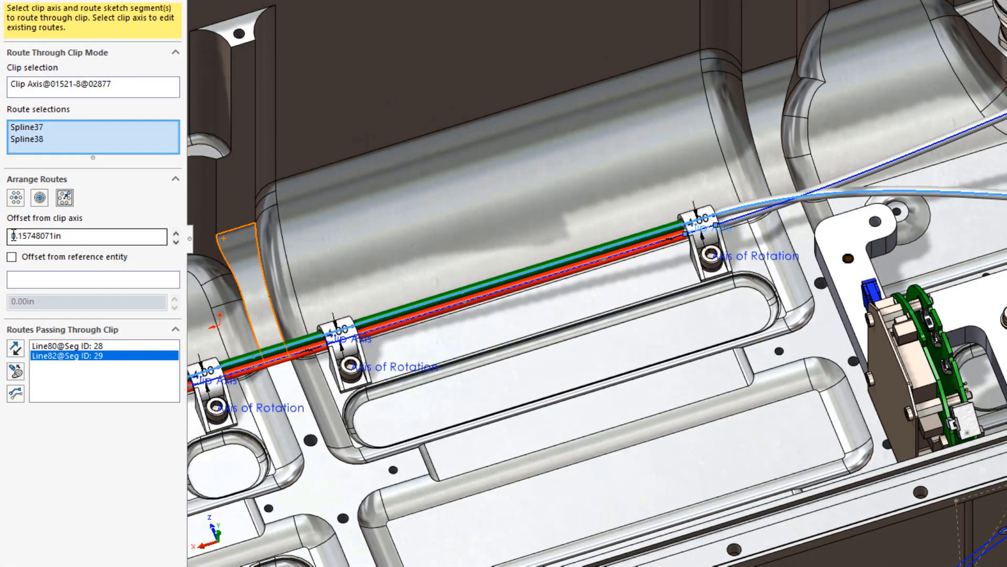
click(39, 197)
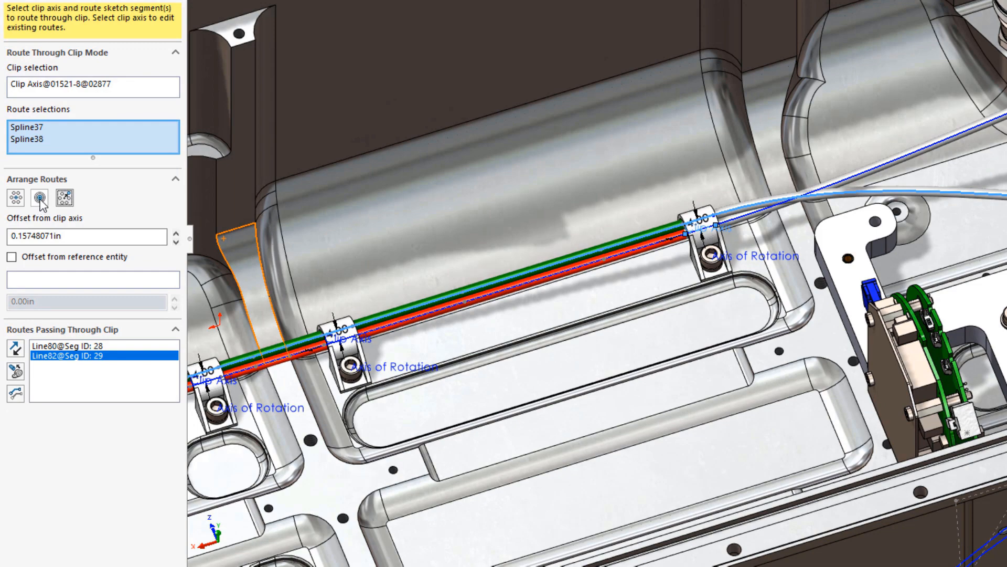
click(14, 197)
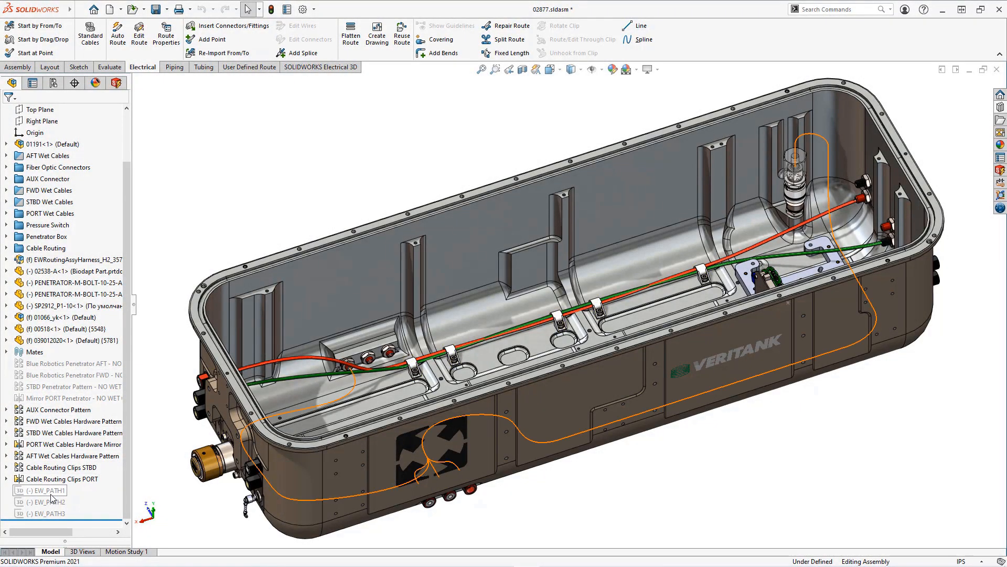
- Show the EW_PATH routing sketches and hide the tank enclosure component
click(43, 490)
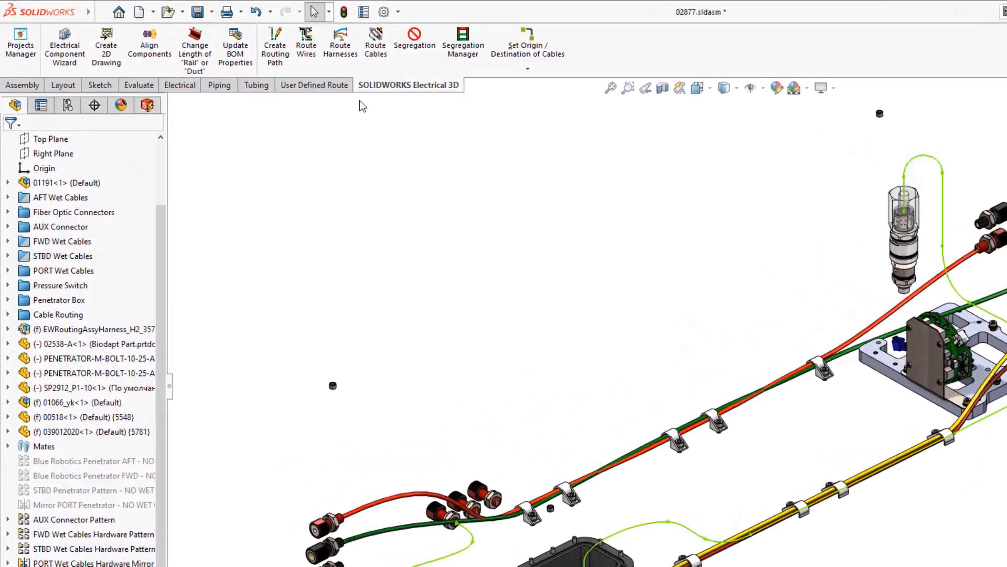
- Route the harnesses along splines with 0.10in and 2.00in parameters
click(340, 42)
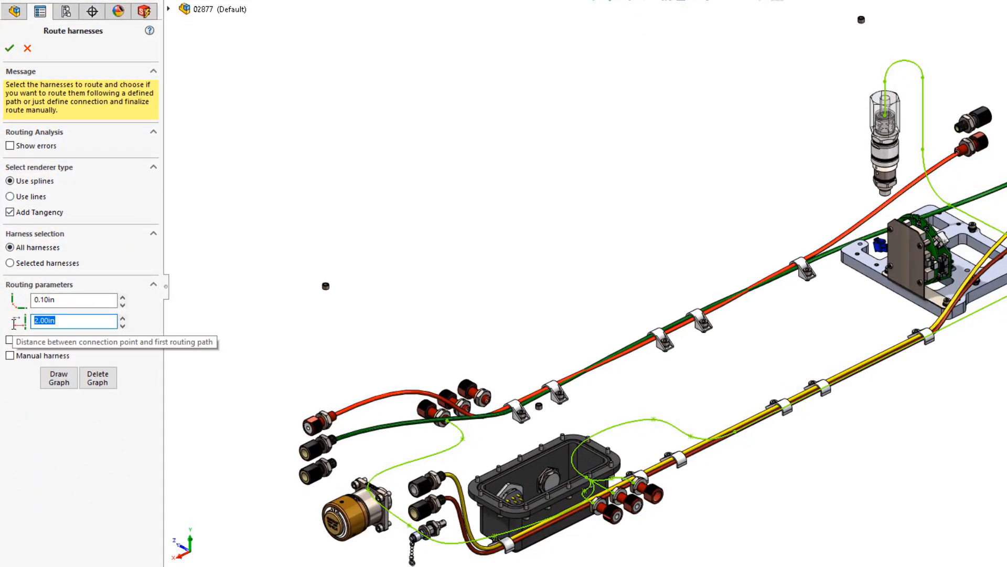
click(10, 262)
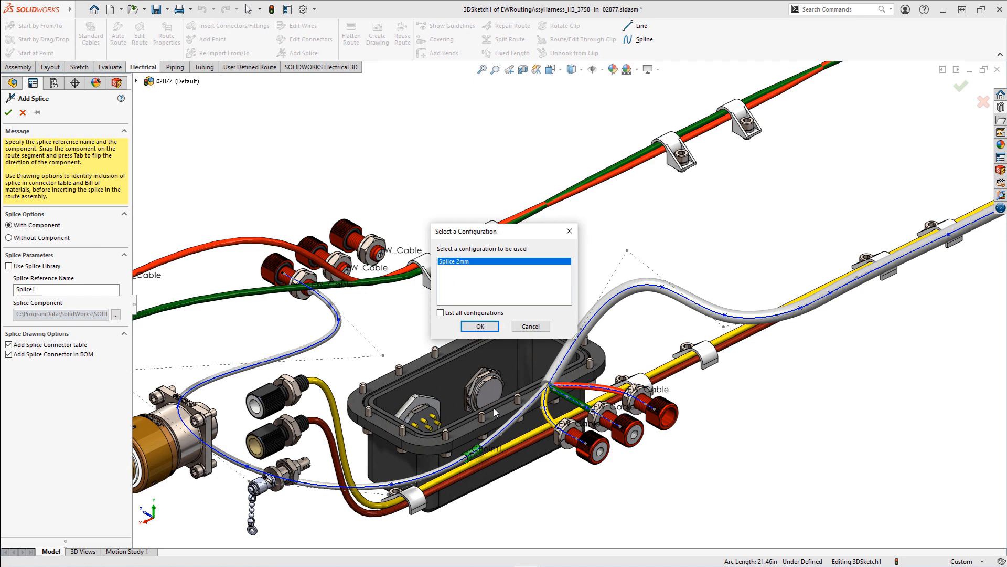
- Place the Splice 2mm configuration on the H3 harness
click(479, 326)
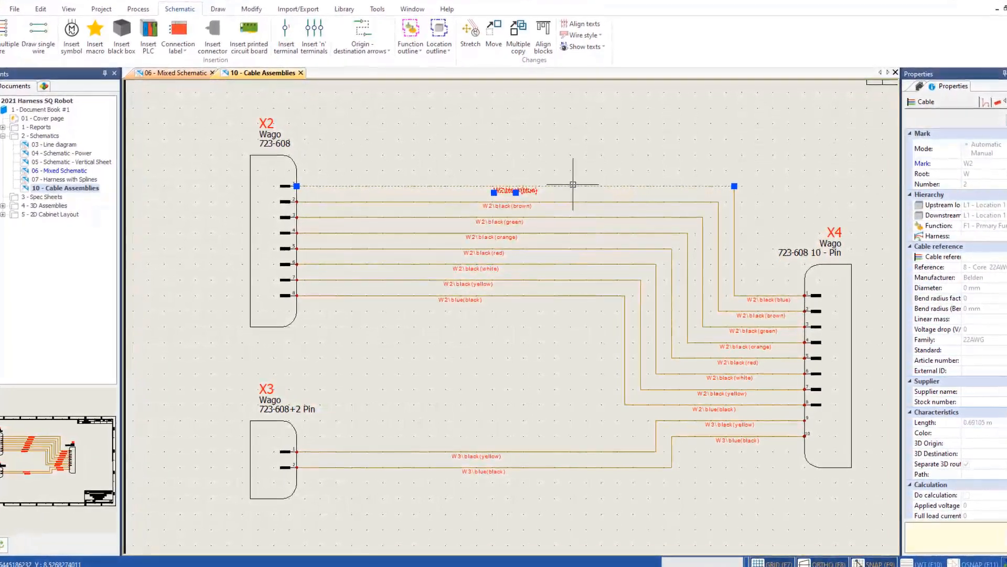
- Enable Separate 3D route assembly in cable W2's properties
right_click(566, 185)
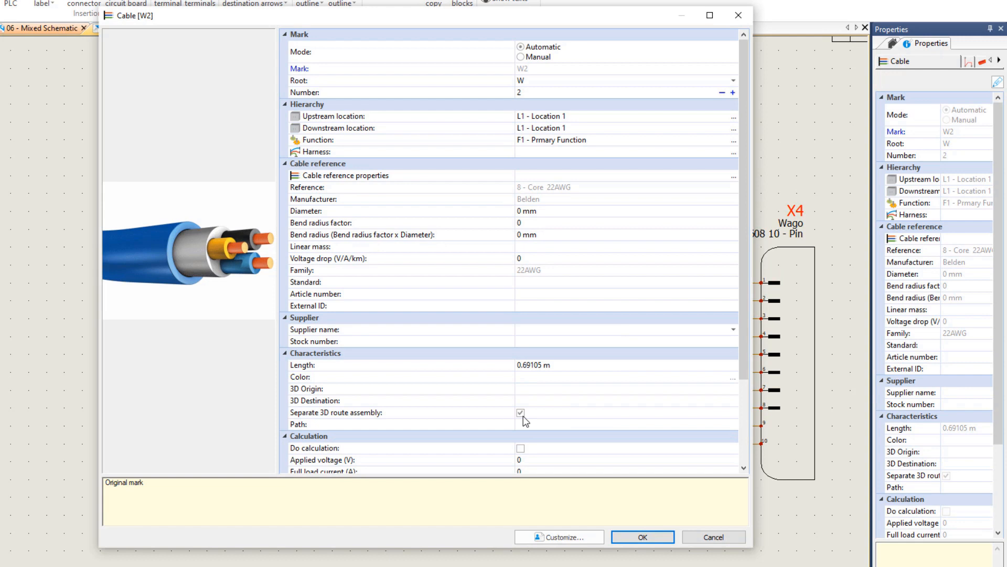
click(520, 413)
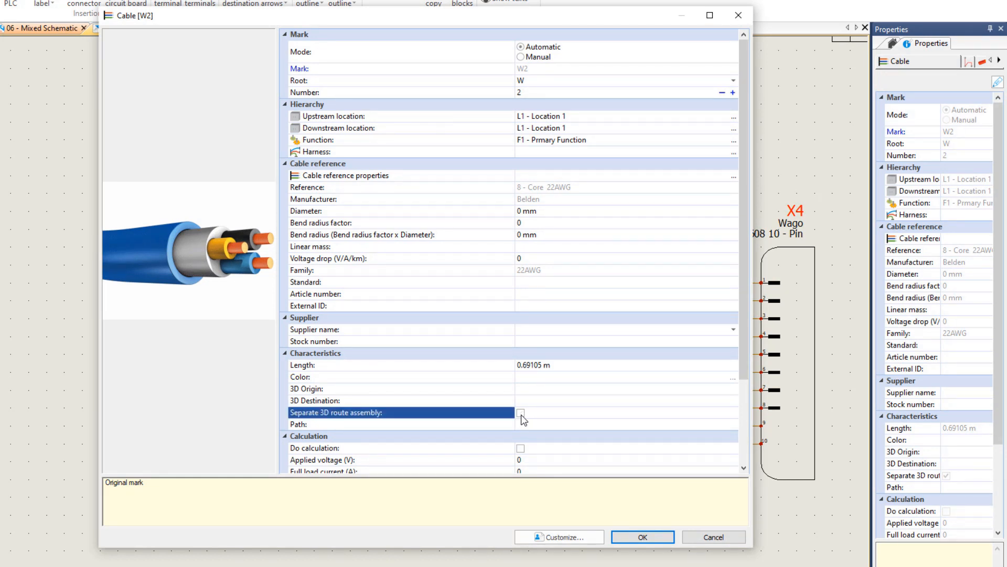
click(520, 413)
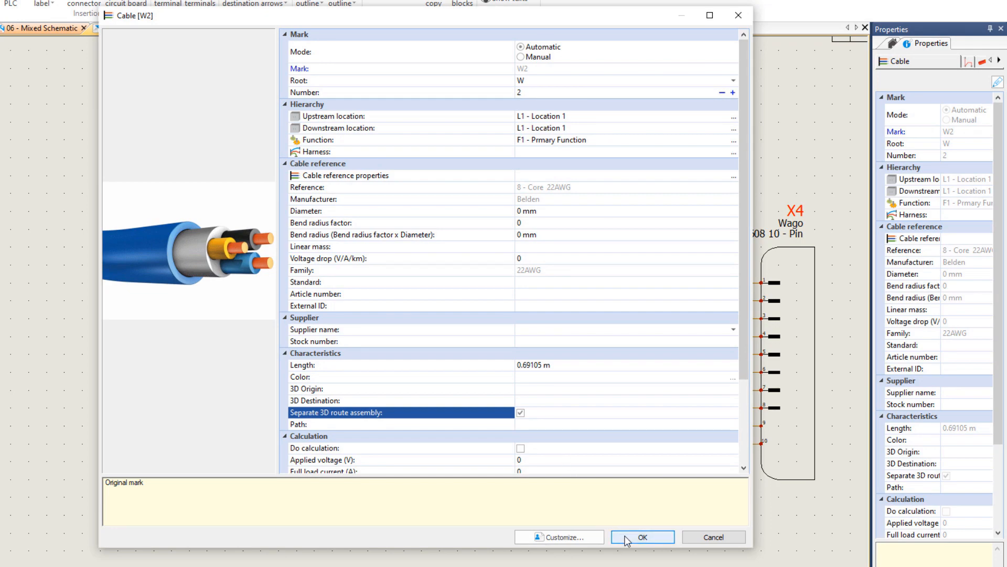
click(642, 536)
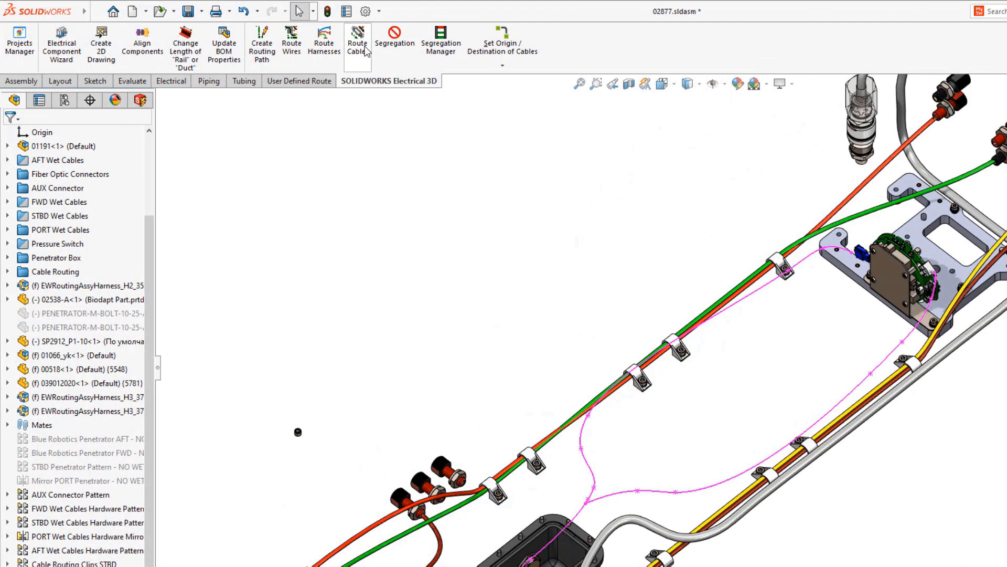
- Route selected cables W2 and W3 as separate route assemblies
click(356, 39)
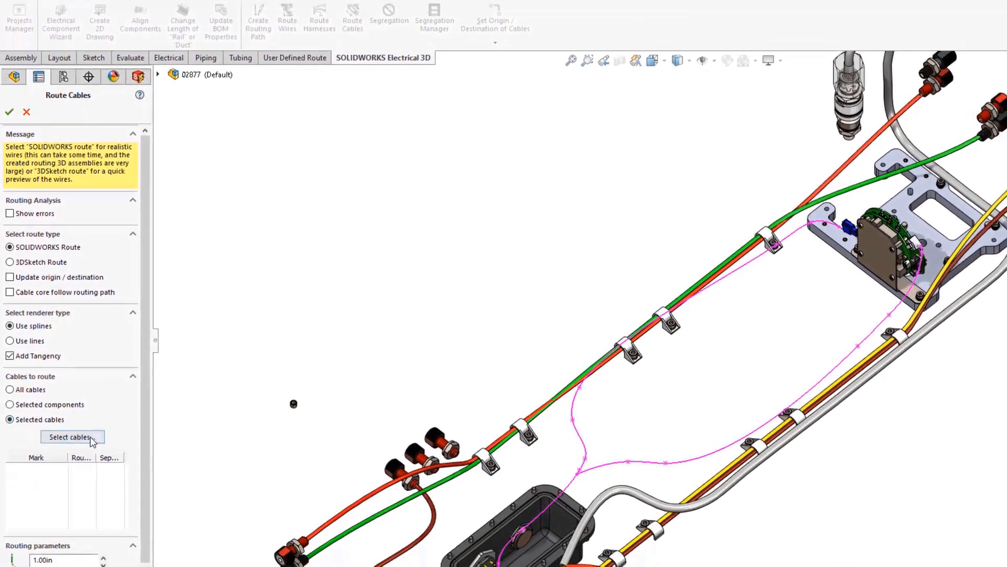
click(69, 437)
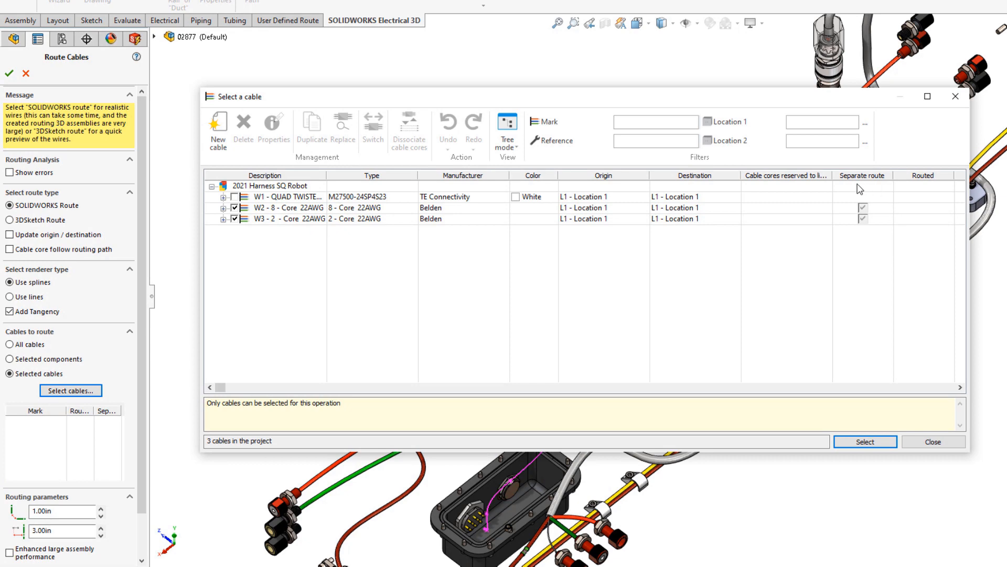
click(864, 441)
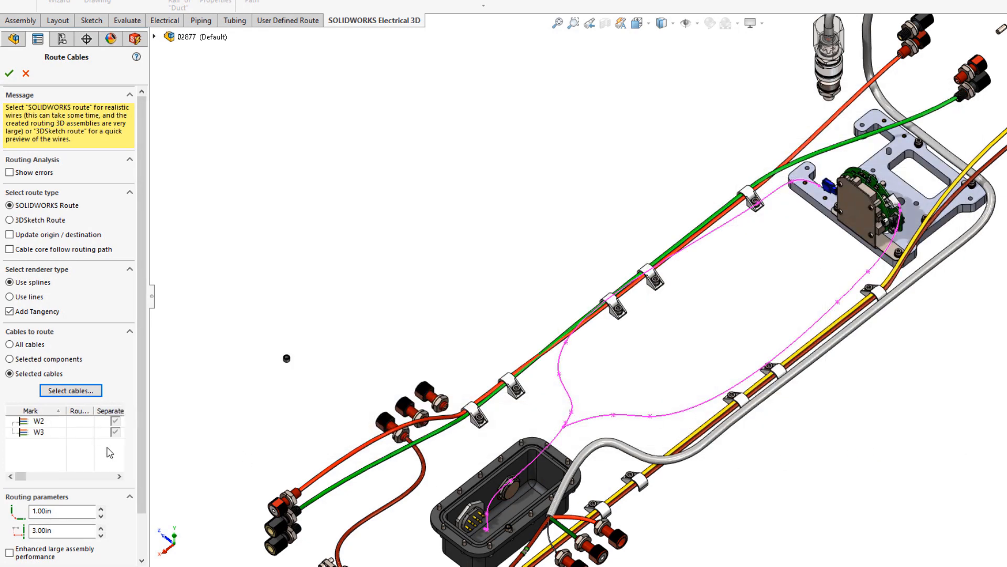
click(9, 74)
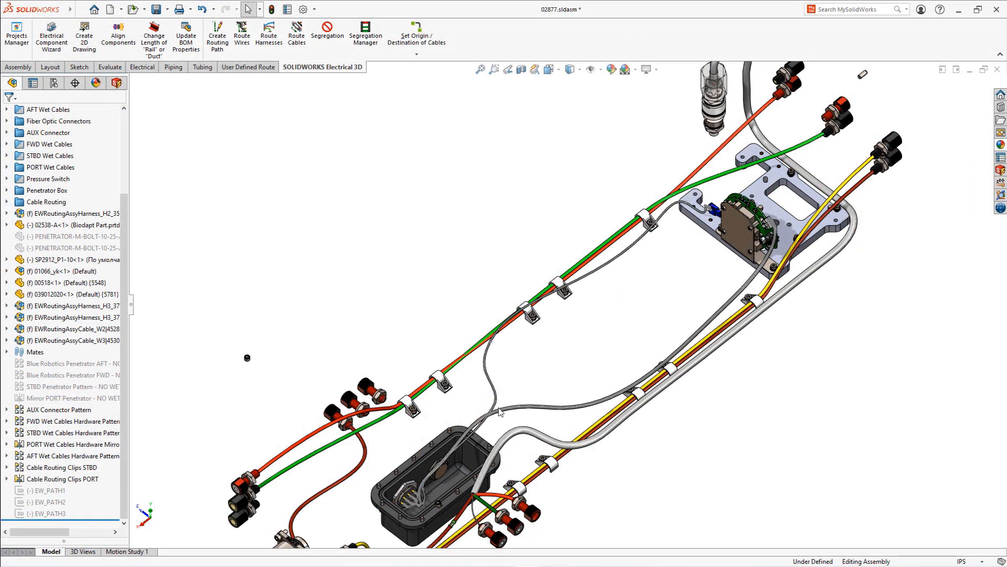